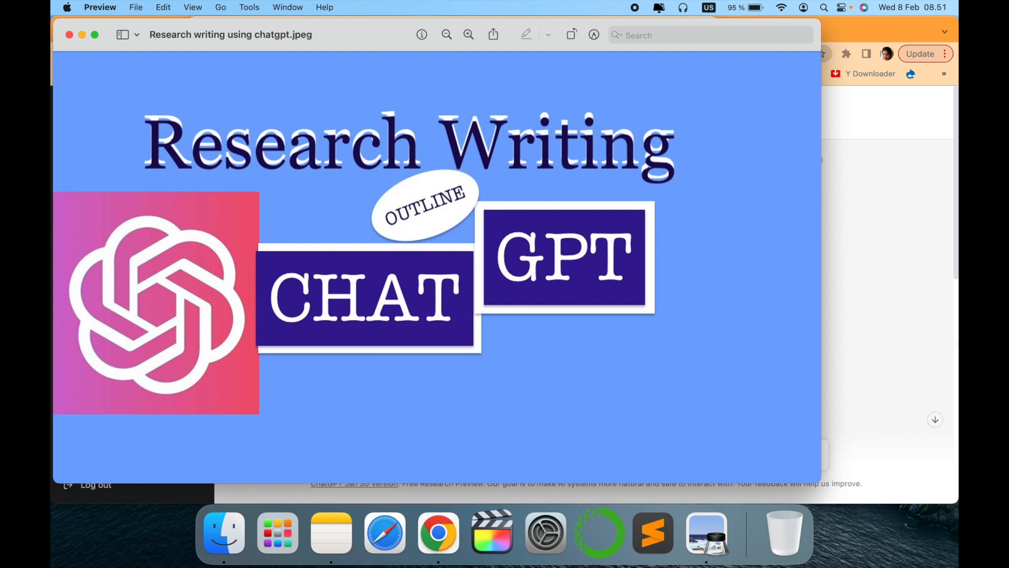
Step: Leave the Research Writing title image in Preview and bring up the ChatGPT chat in Chrome
left_click(438, 533)
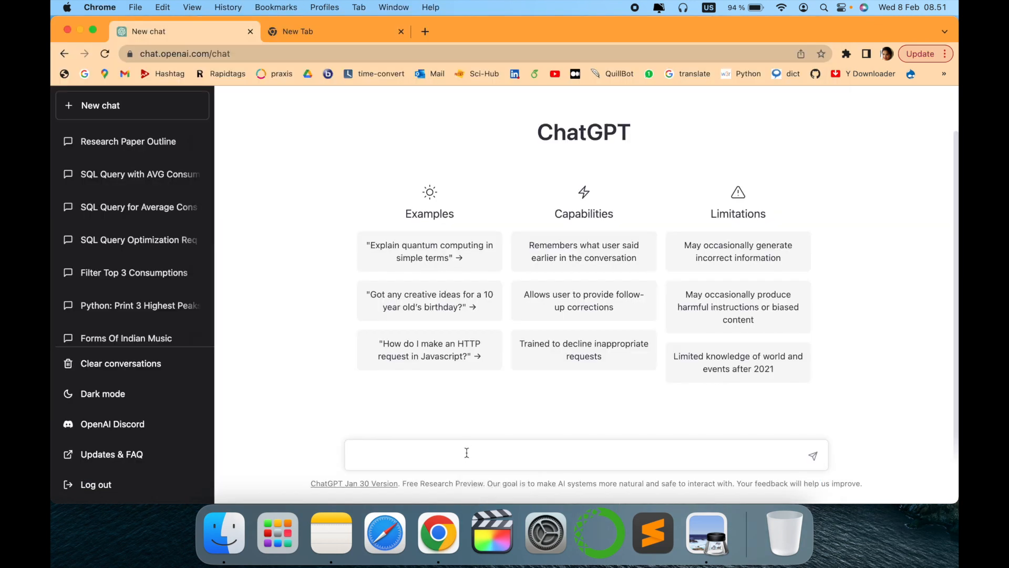
Step: Send ChatGPT the prompt 'write research paper outline for phd research'
type("write resear")
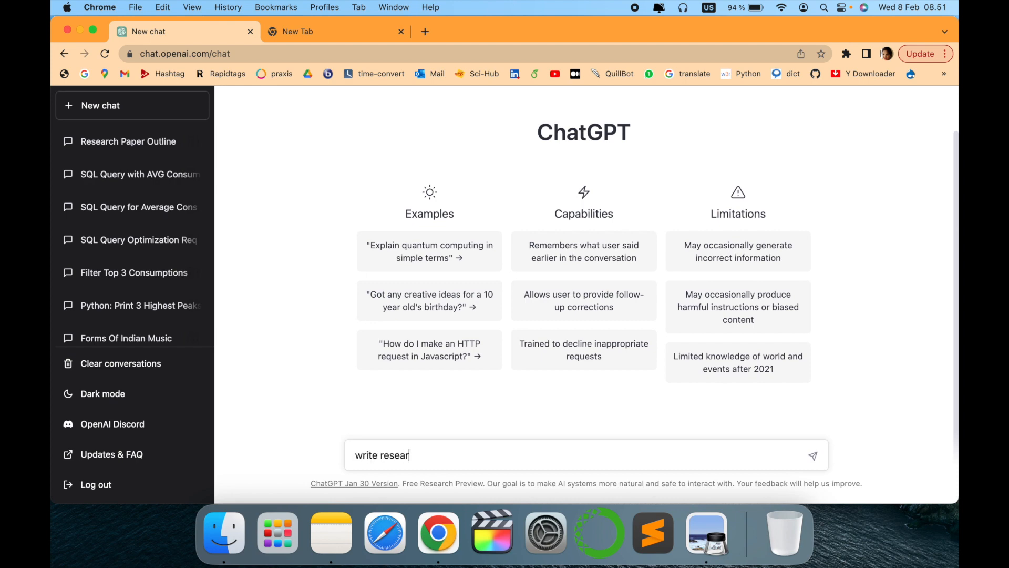
type("ch paper outline for")
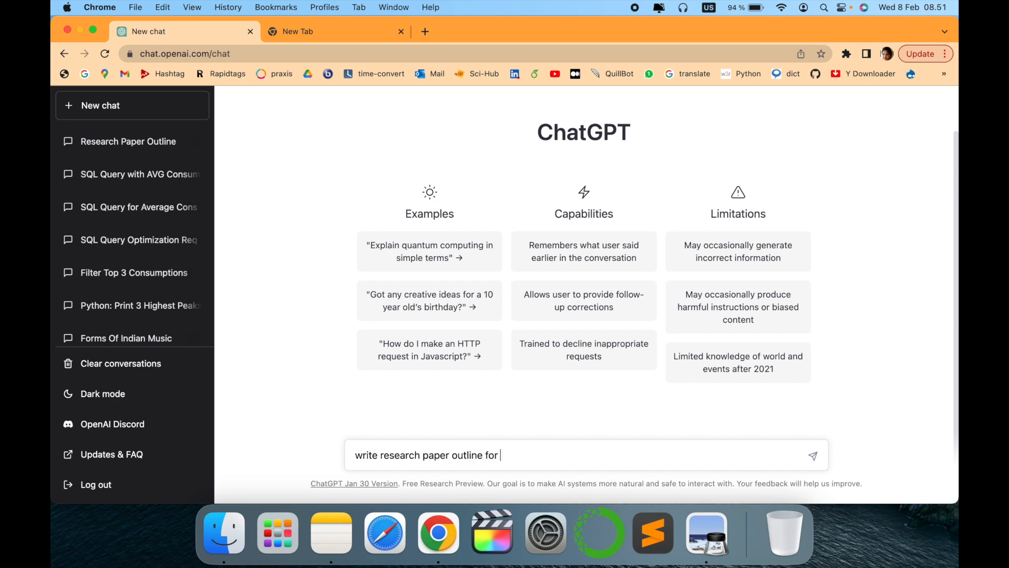
type("phd resear")
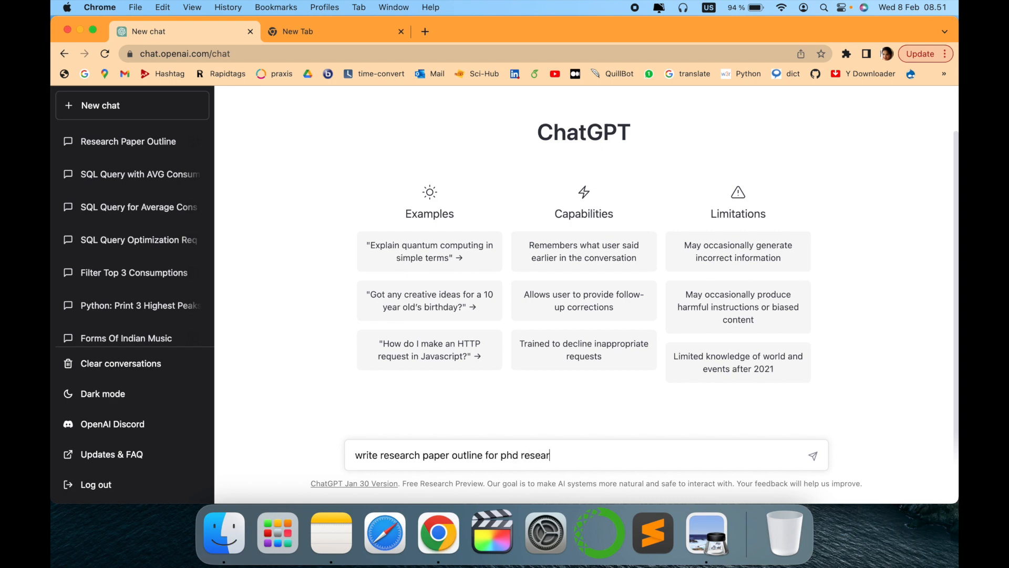
key("Enter")
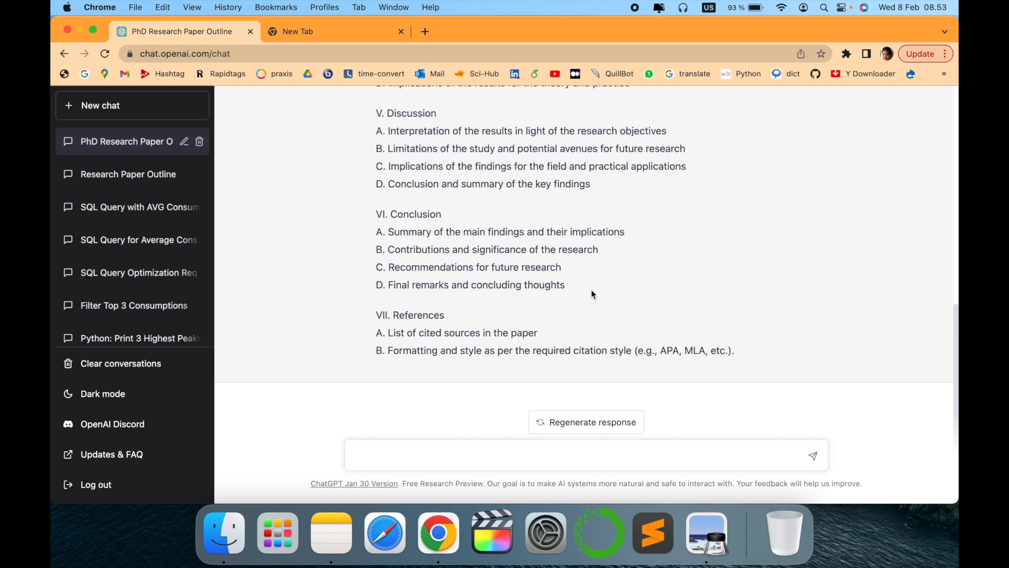
mouse_move(513, 332)
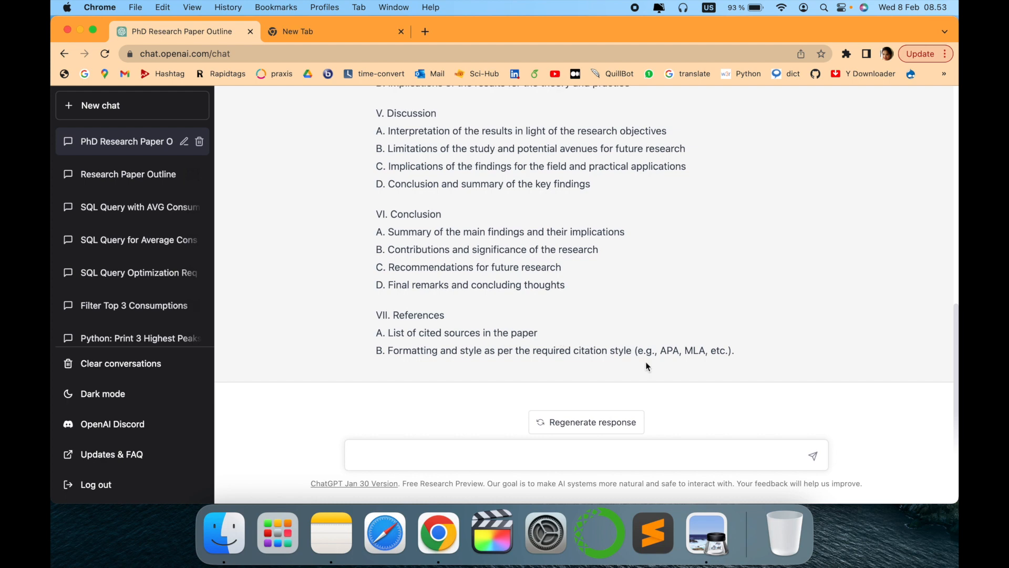
mouse_move(600, 364)
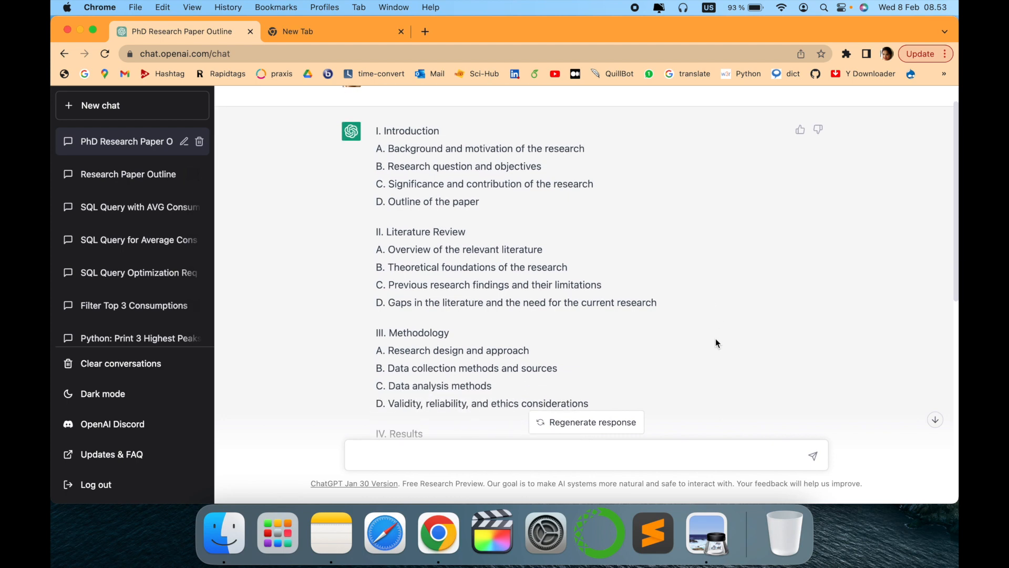
double_click(486, 148)
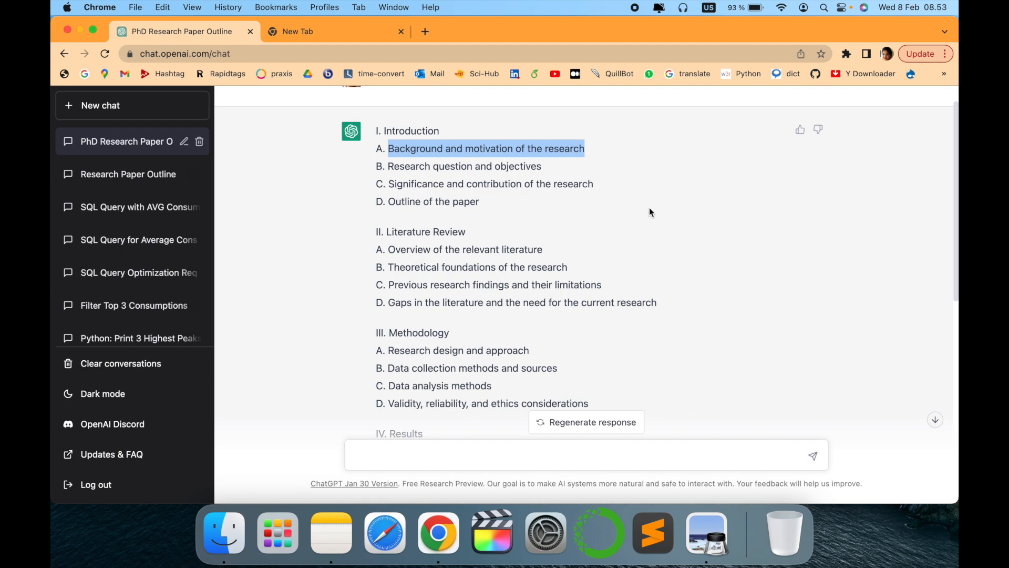
scroll("down", 3)
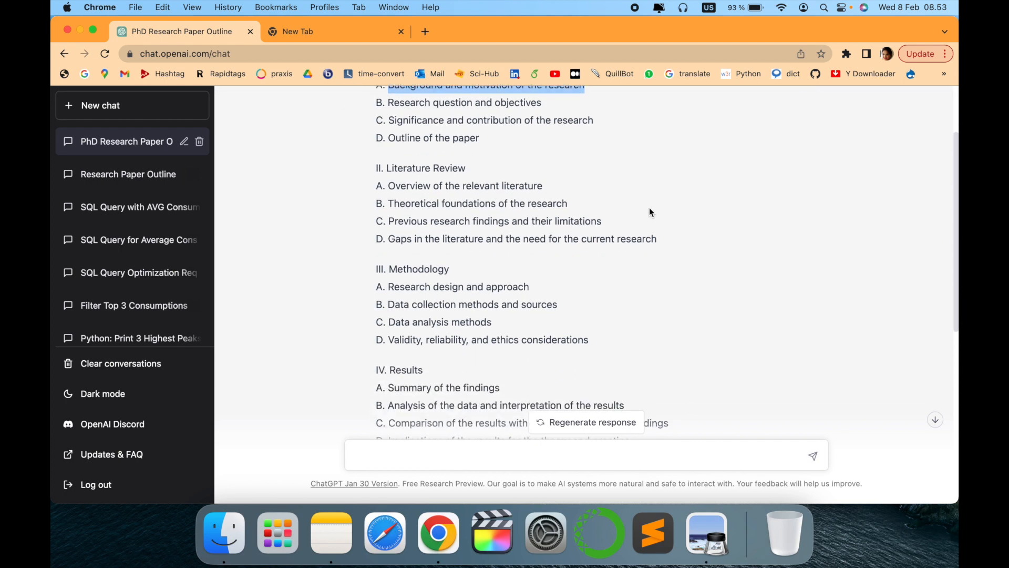
scroll("down", 3)
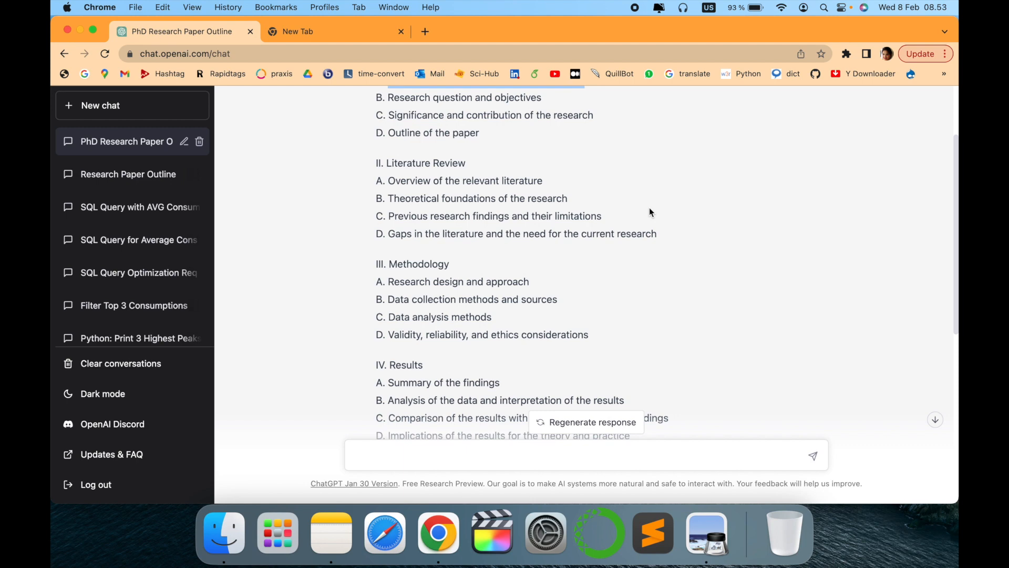
scroll("down", 3)
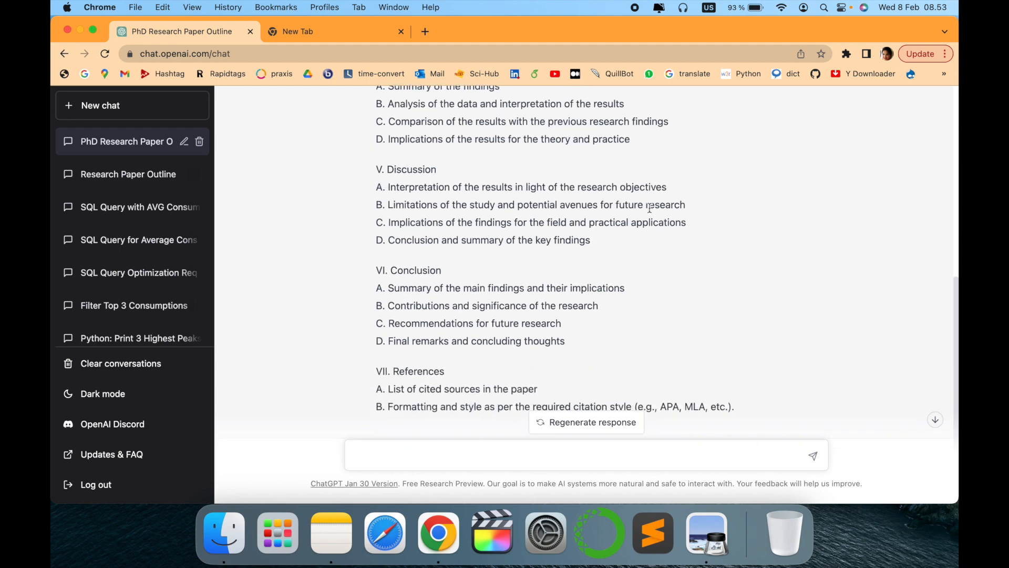